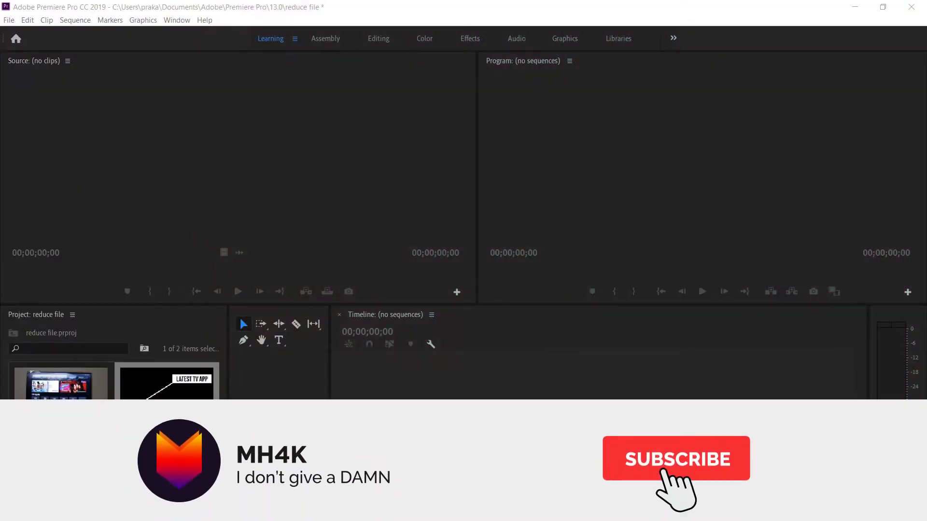
Check 00000.MTS properties (852 MB), then drag it to the timeline to create sequence 00000.
left_click(676, 459)
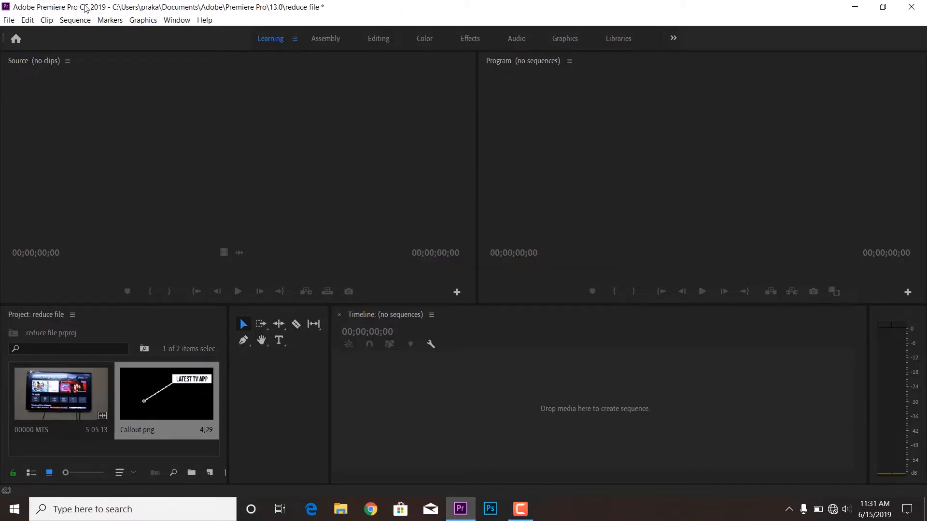
mouse_move(224, 253)
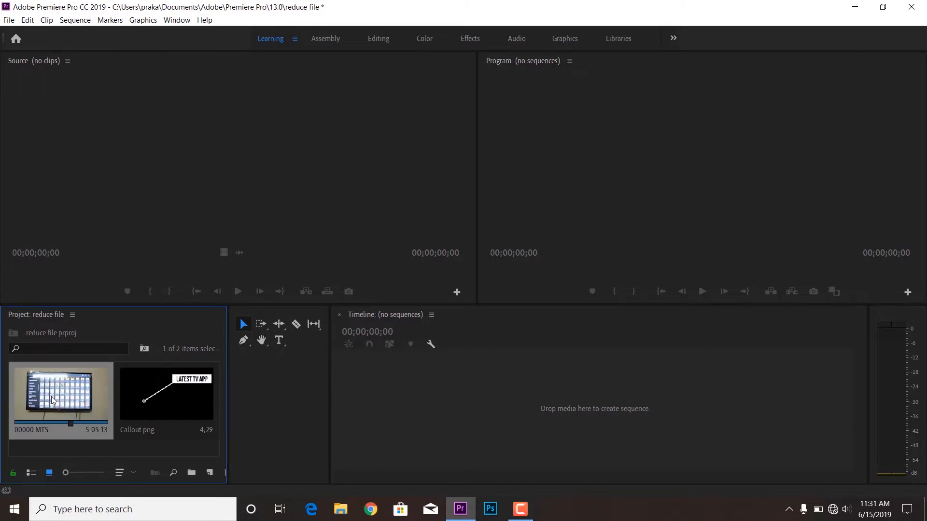
right_click(59, 393)
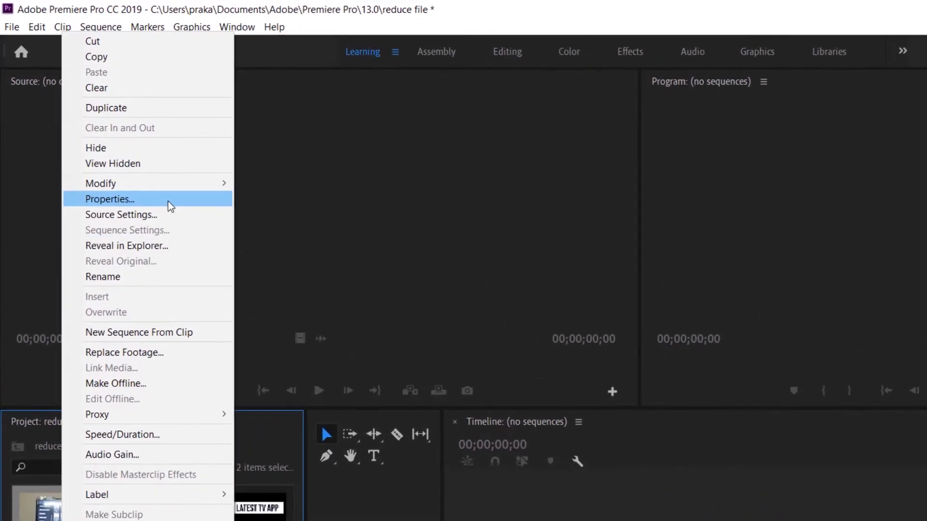
left_click(110, 198)
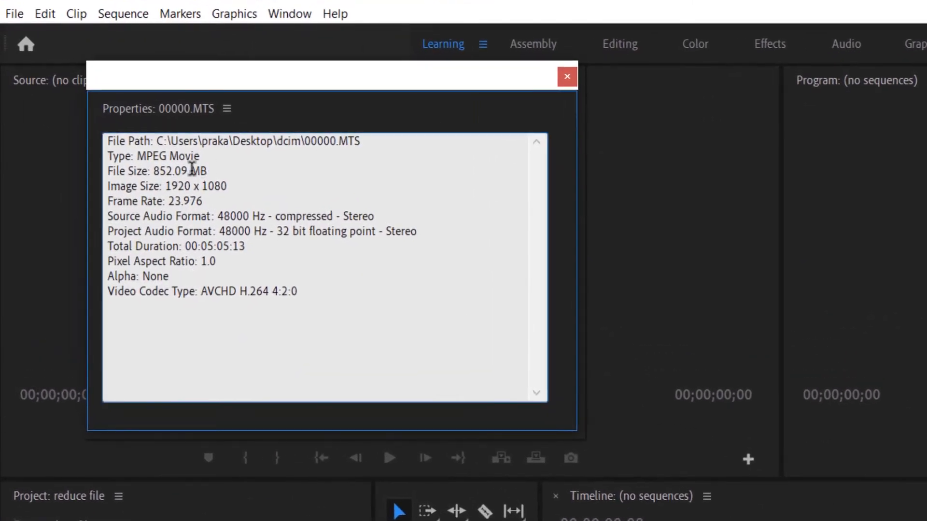
left_click_drag(149, 171, 228, 186)
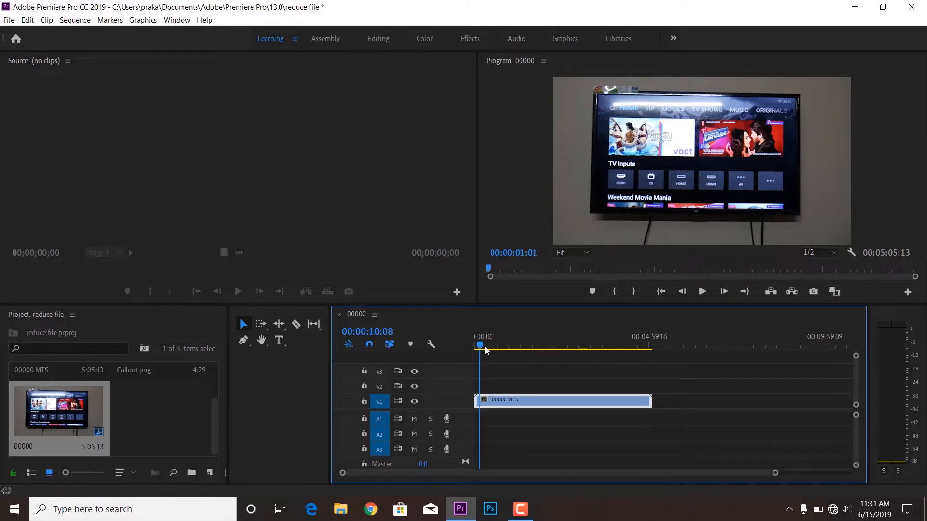
Overlay Callout.png on V2 at about 1:43 with Position 1411,218 and Scale 49.
left_click(529, 345)
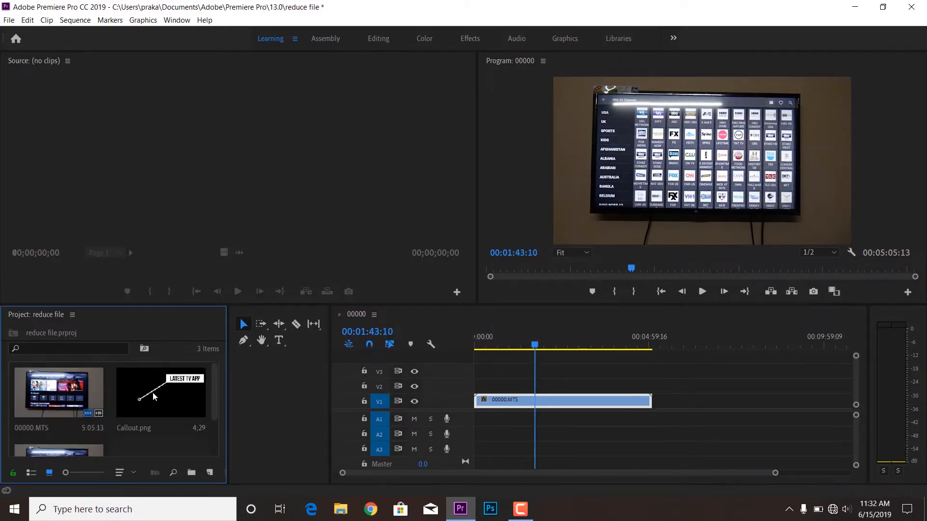
left_click_drag(161, 393, 542, 393)
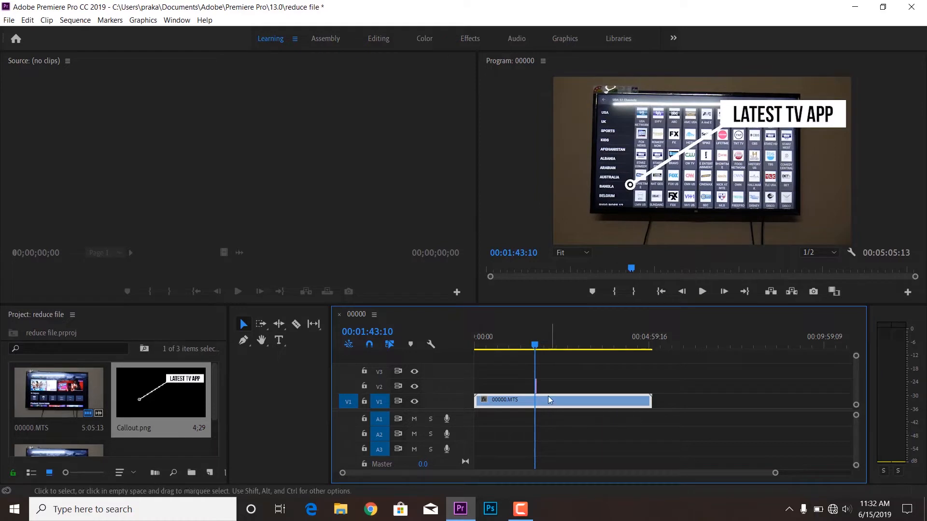
left_click(378, 39)
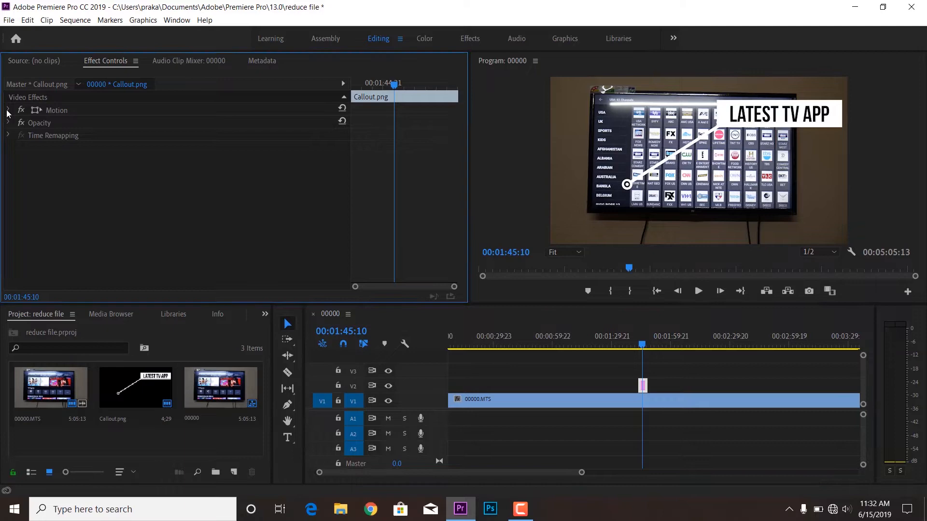
left_click(8, 111)
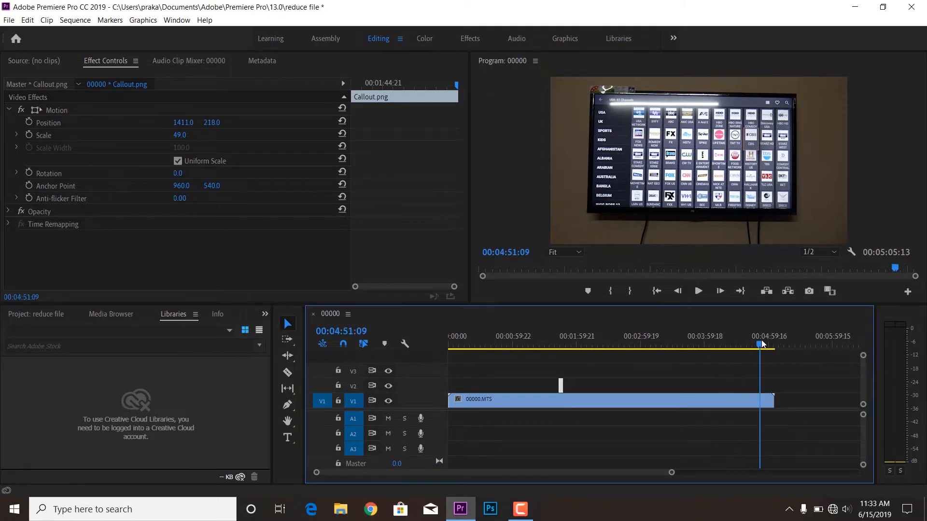
mouse_move(404, 419)
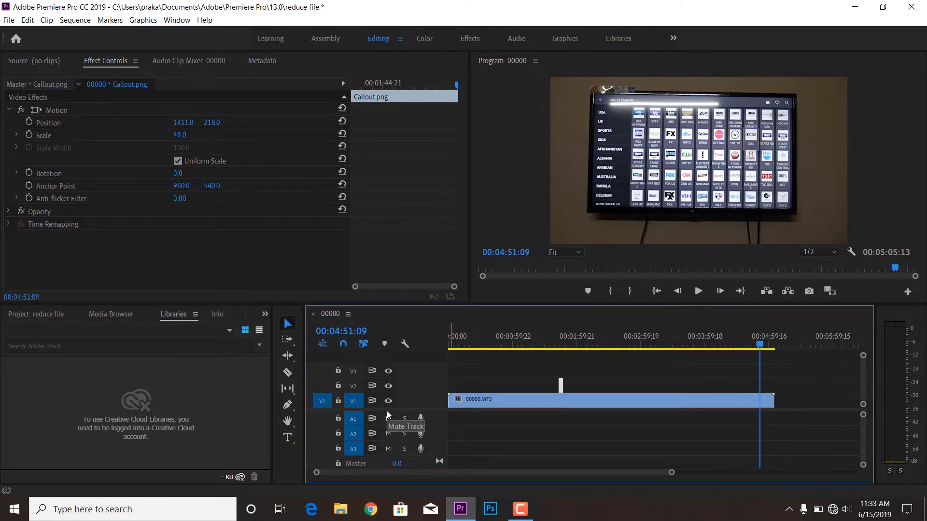
left_click(497, 441)
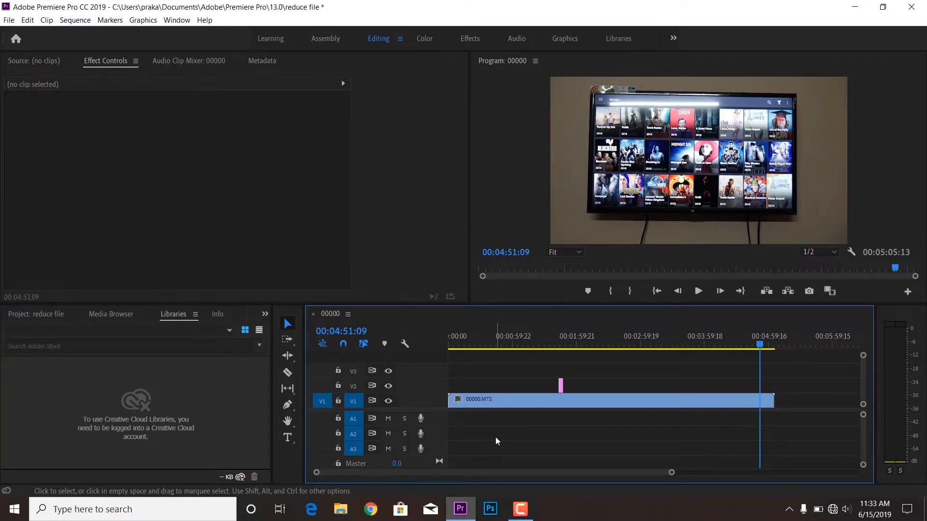
left_click(8, 19)
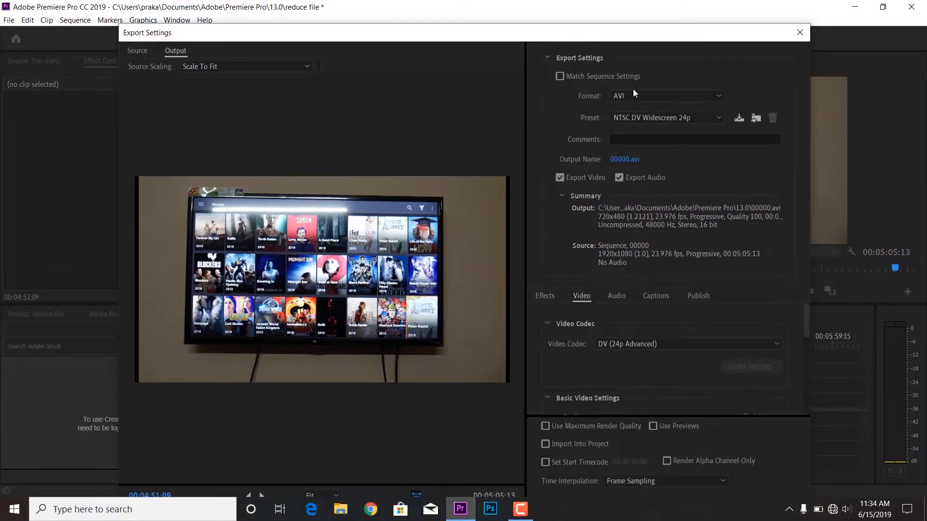
Export the sequence as H.264 to the Desktop as 'file output.mp4' and start encoding.
left_click(665, 95)
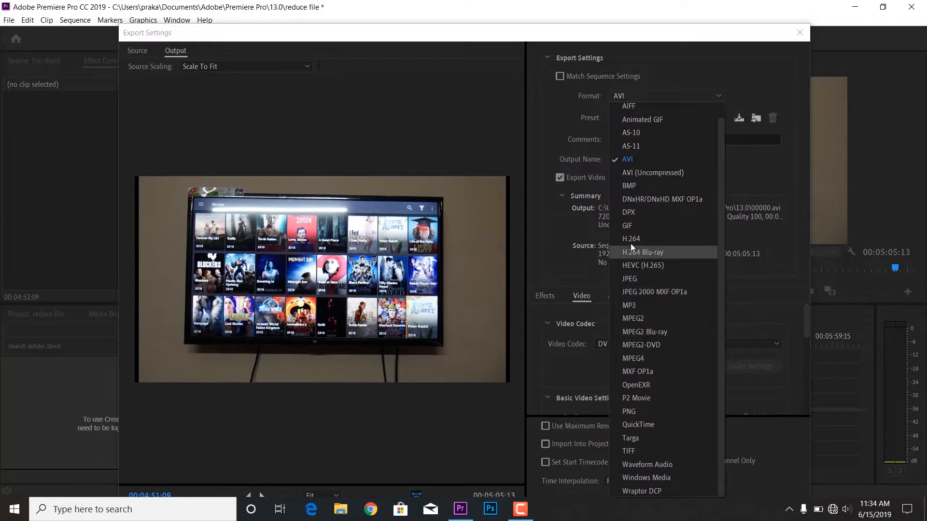
left_click(627, 158)
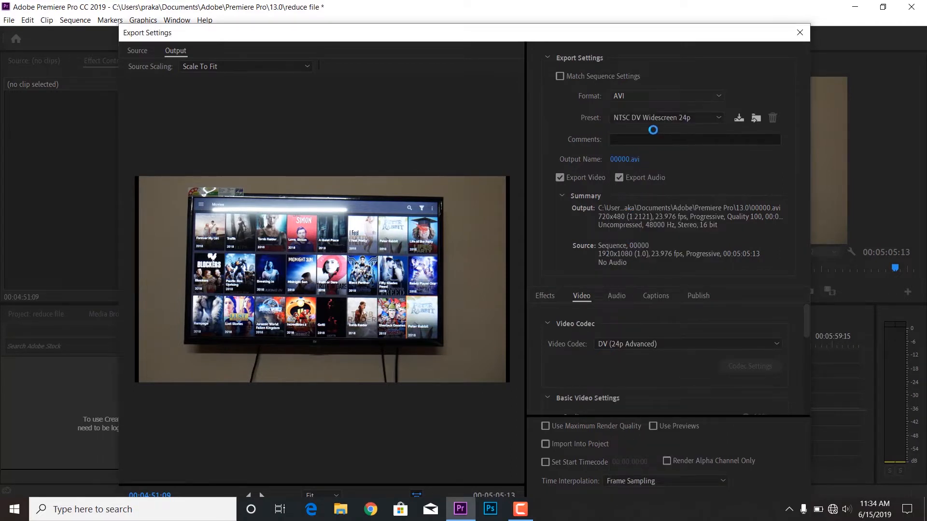
left_click(665, 95)
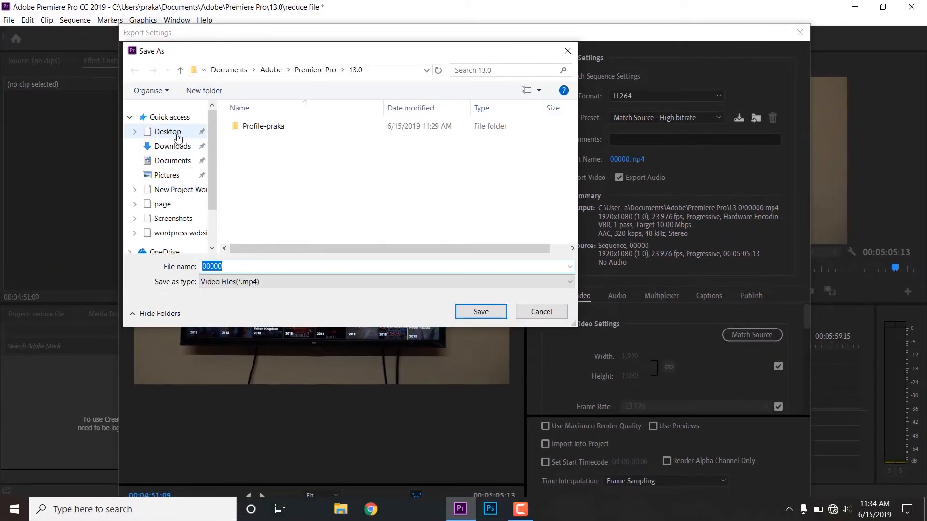
left_click(167, 131)
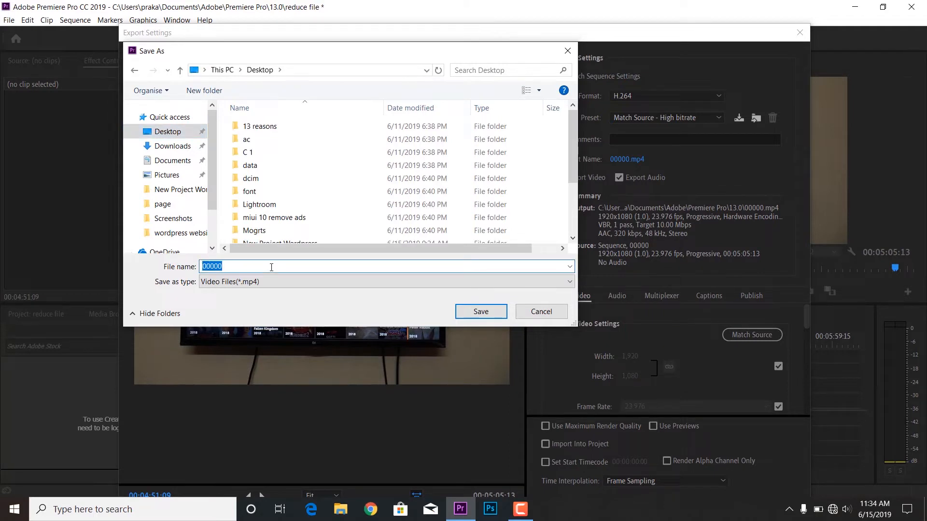
type("file out")
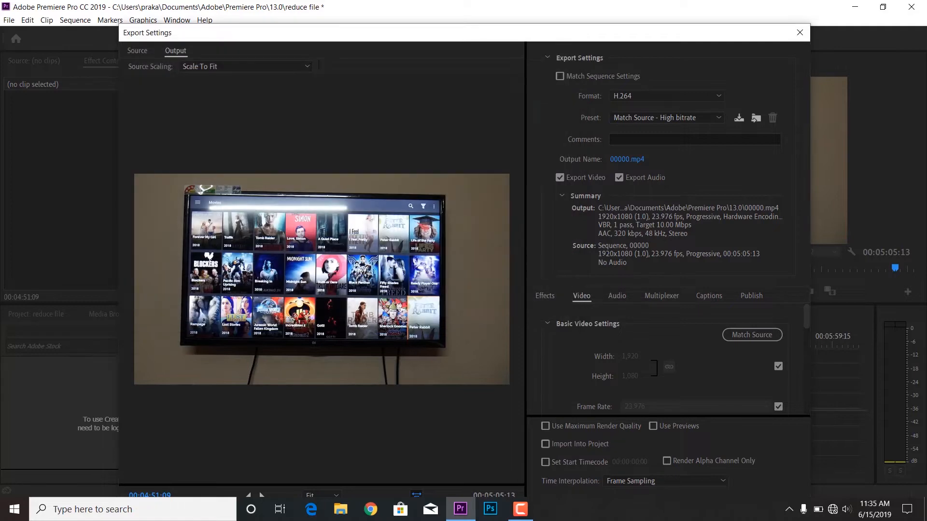
left_click(626, 160)
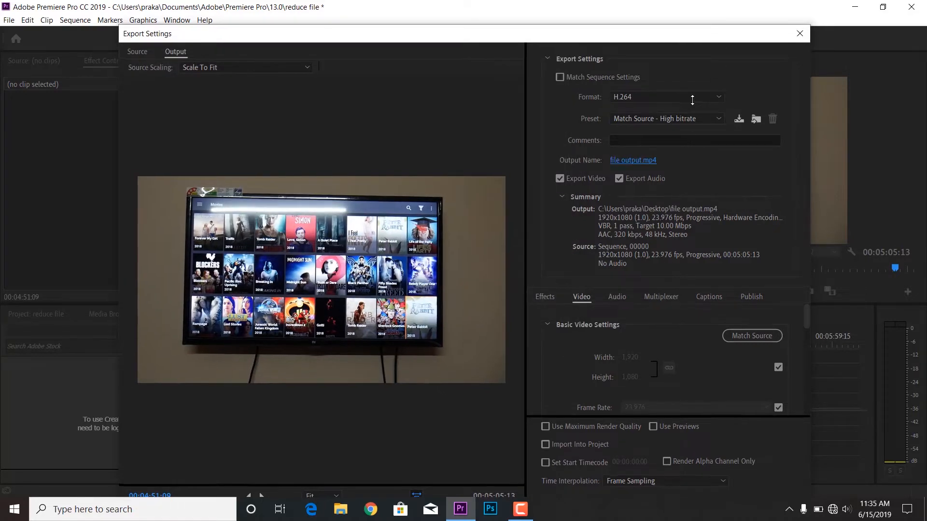
left_click(712, 453)
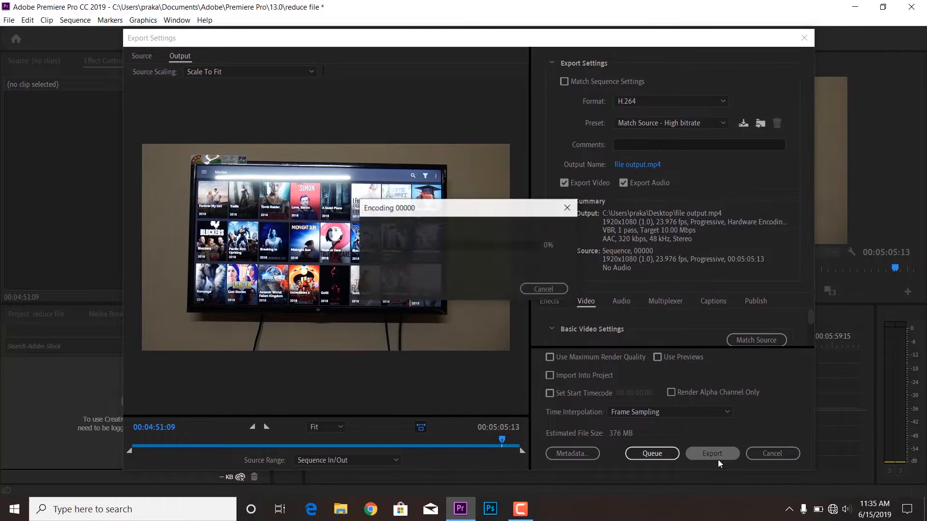
left_click(712, 454)
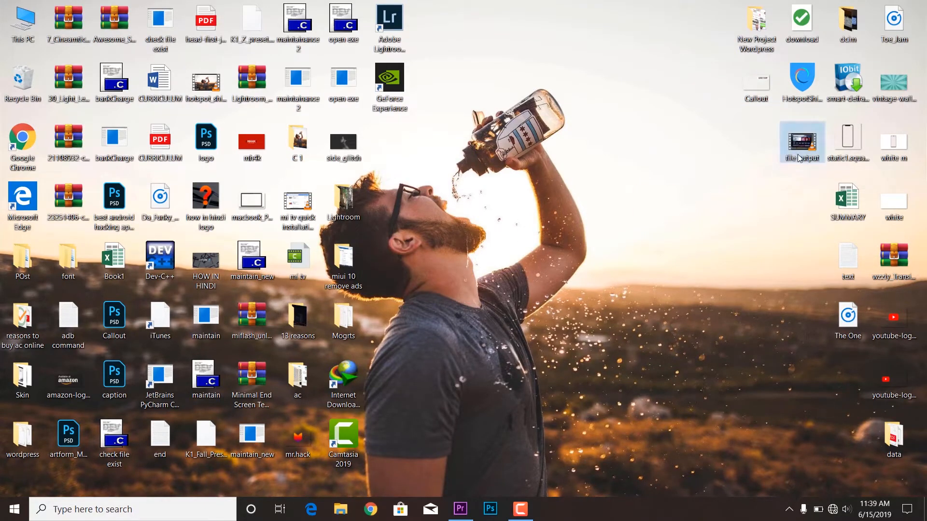
mouse_move(801, 142)
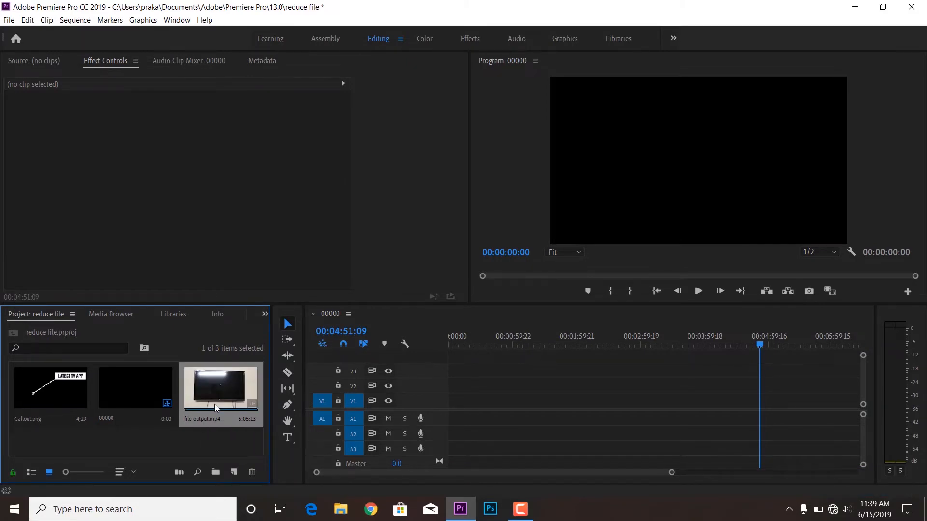
right_click(221, 387)
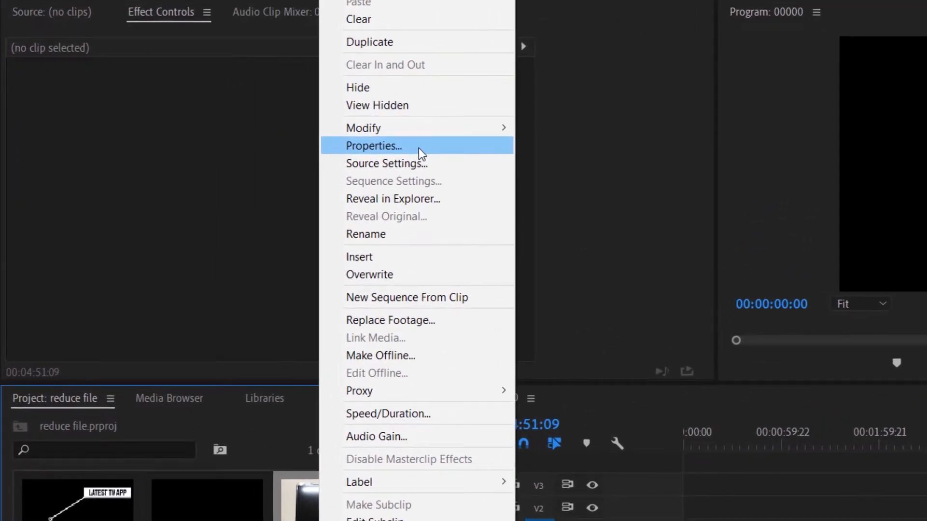
left_click(373, 146)
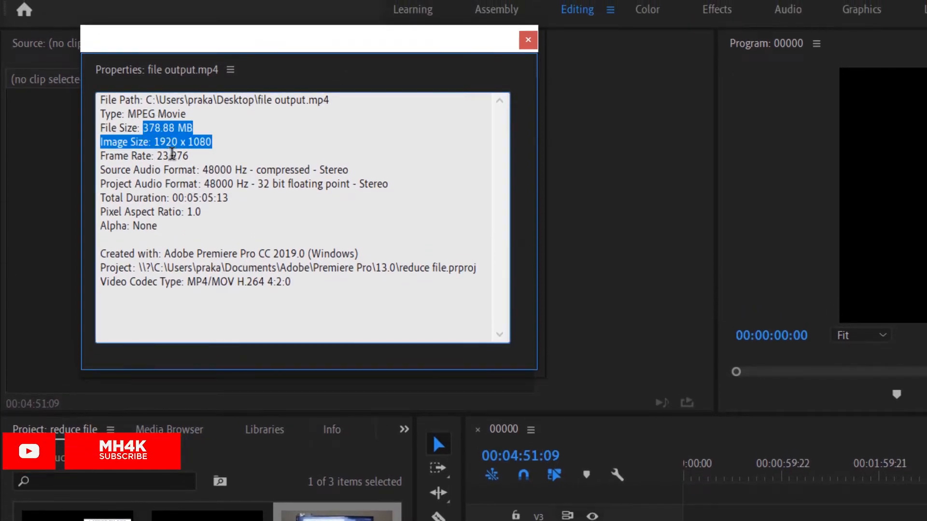
left_click(266, 178)
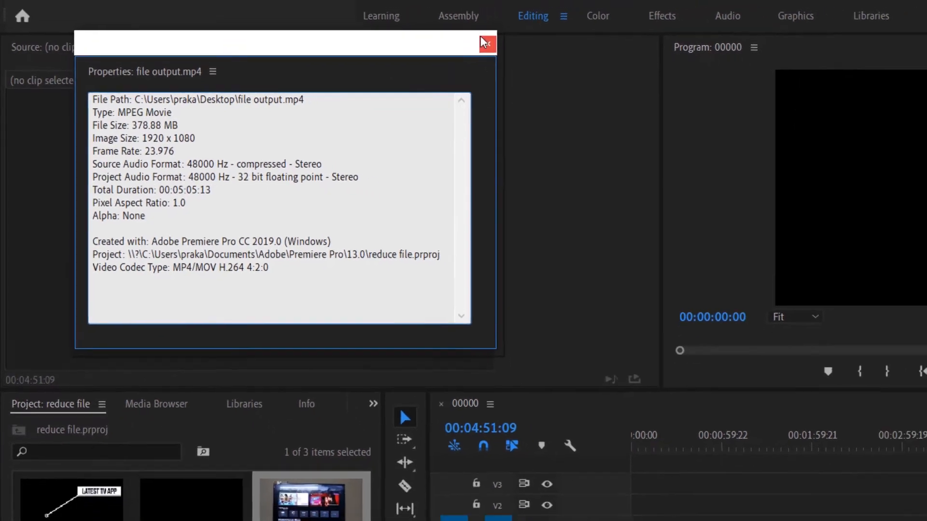
left_click(486, 44)
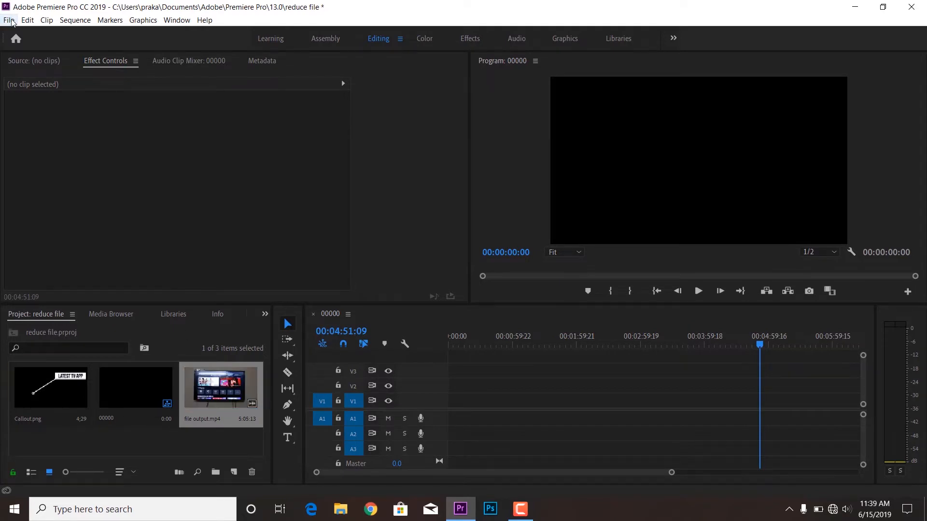
Export the sequence to the Desktop as 2nd_render.mp4 and render it.
left_click_drag(220, 387, 608, 408)
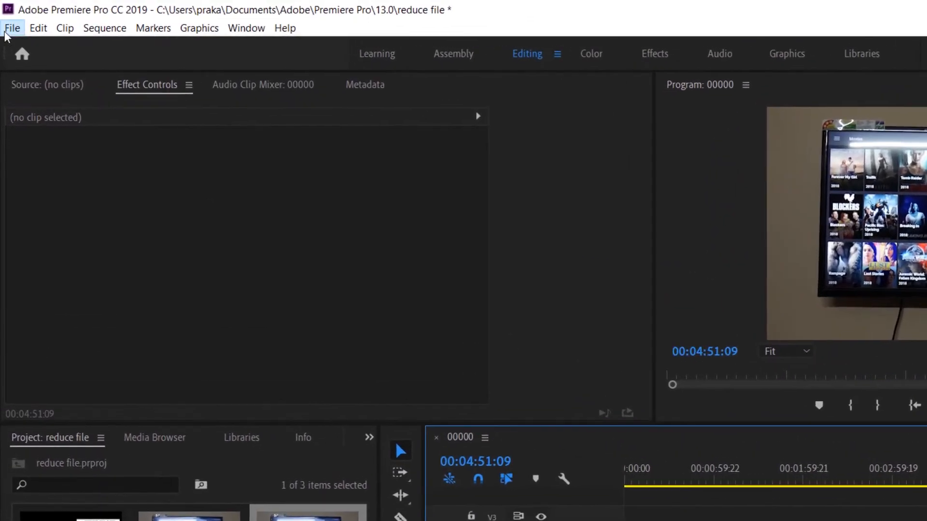
left_click(11, 28)
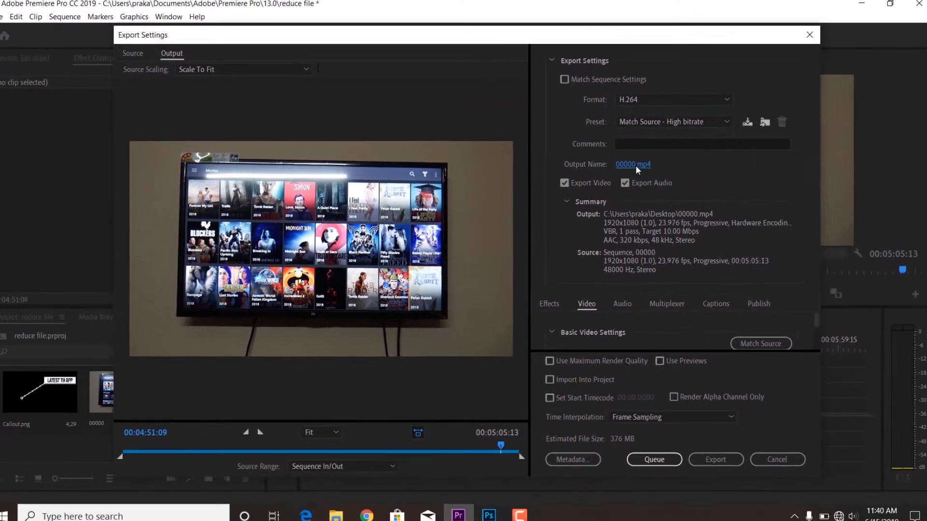
left_click(632, 164)
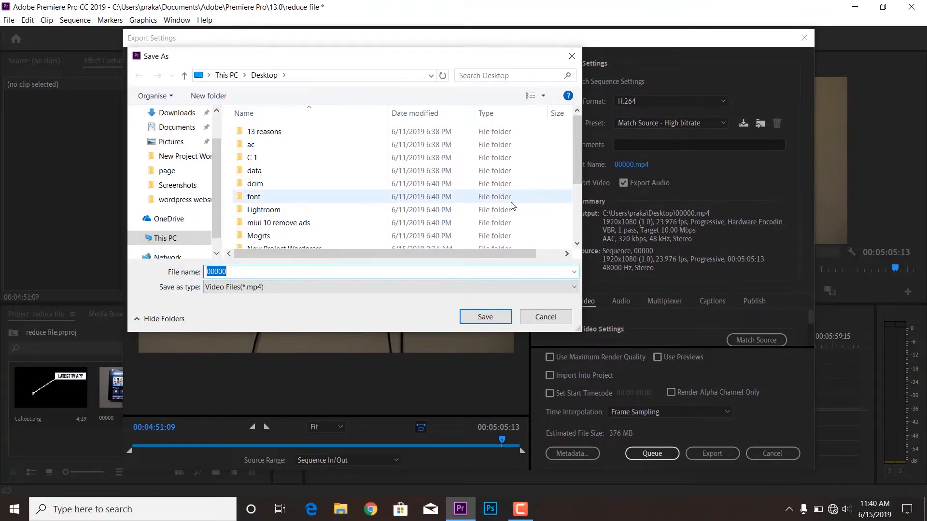
type("2nd_render")
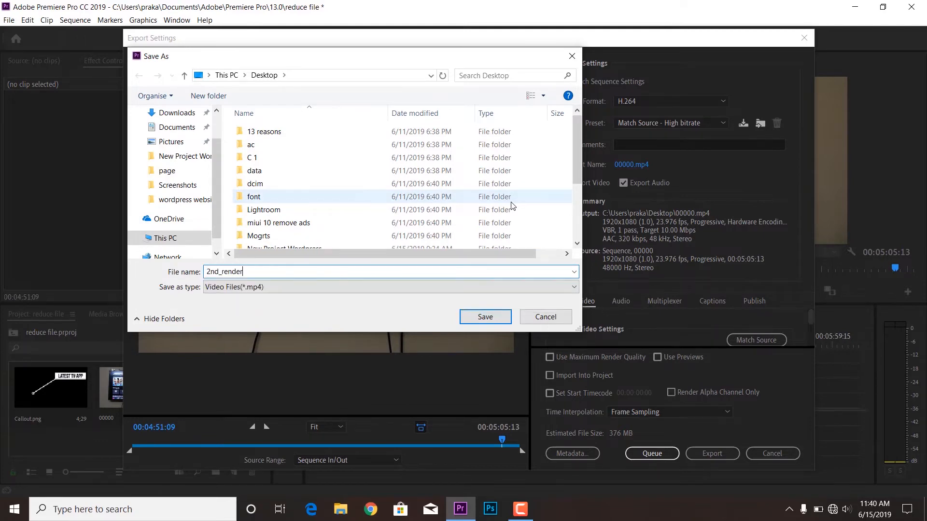
left_click(484, 316)
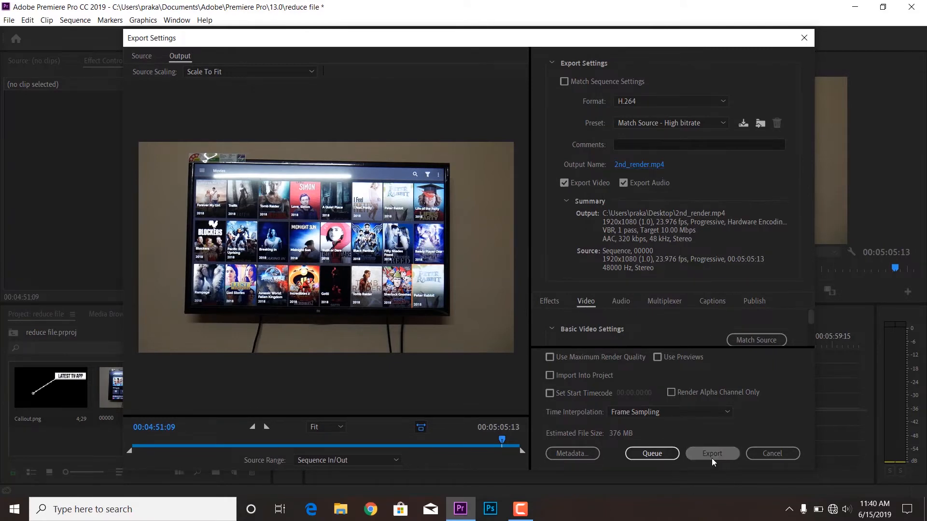
left_click(711, 454)
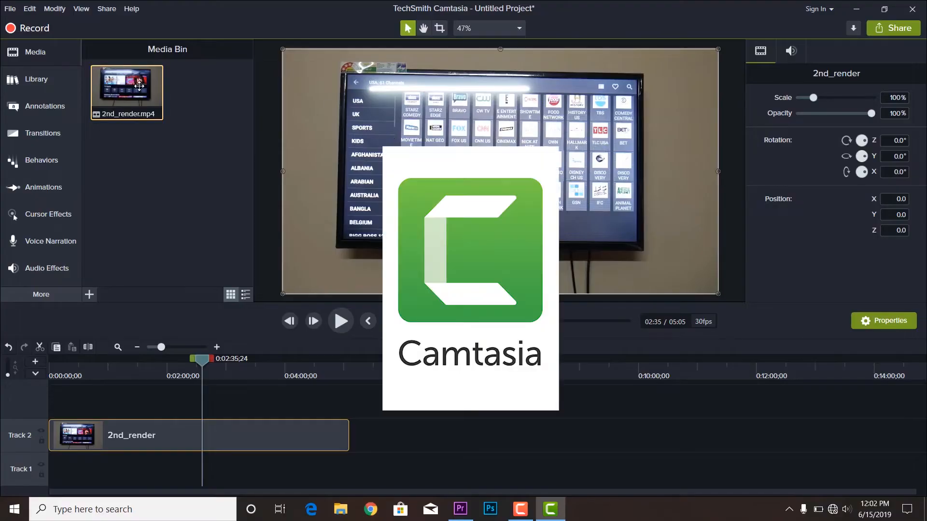
mouse_move(192, 430)
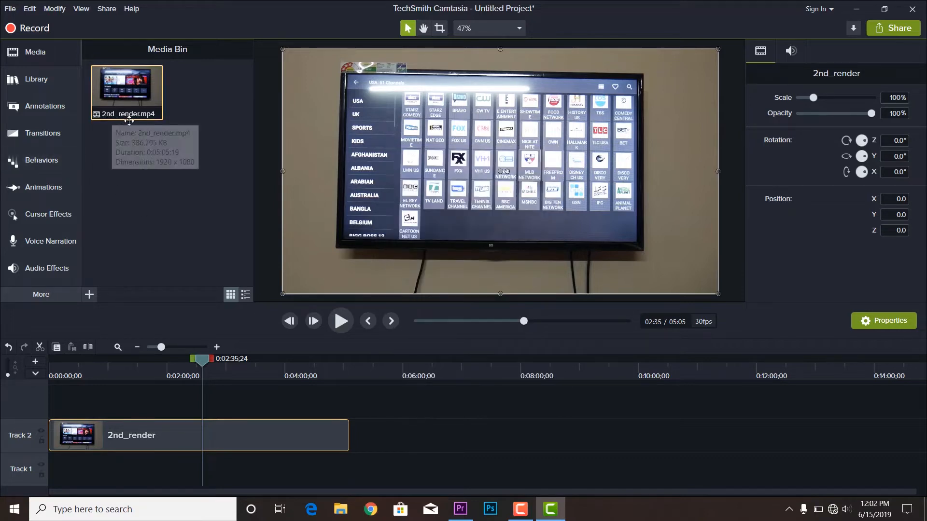
mouse_move(571, 27)
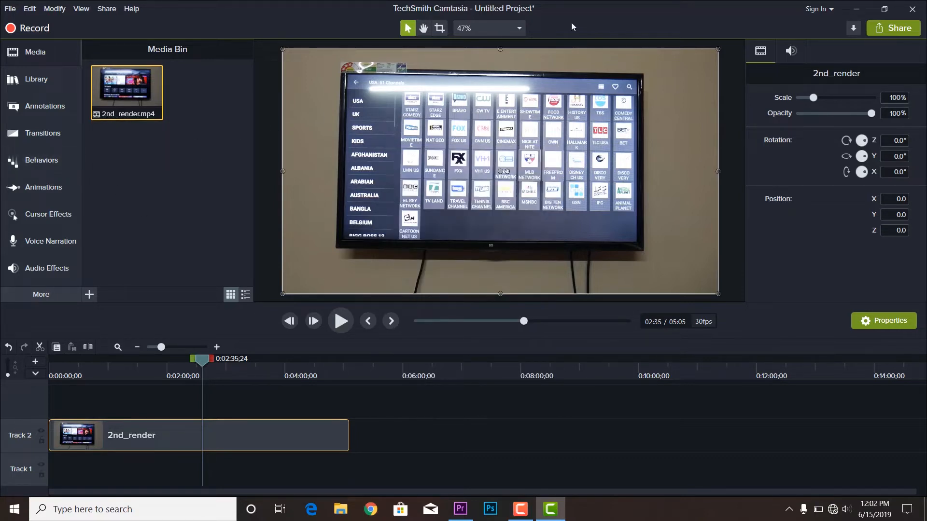
Produce a local MP4 file with the MP4 only (up to 1080p) preset.
left_click(893, 28)
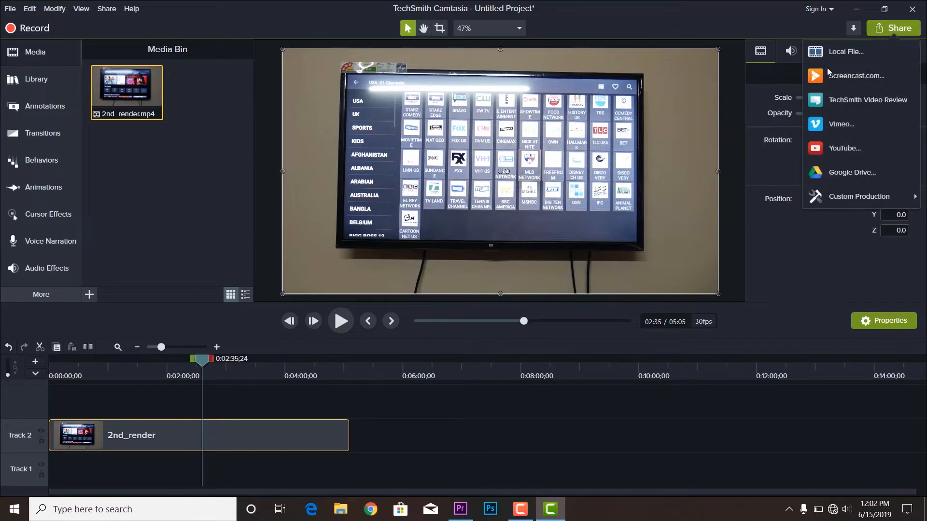
left_click(855, 75)
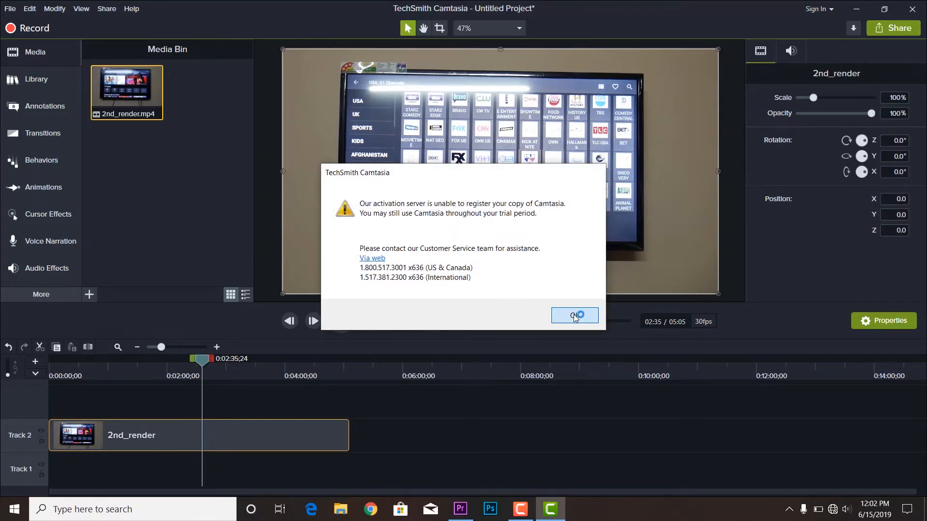
left_click(573, 316)
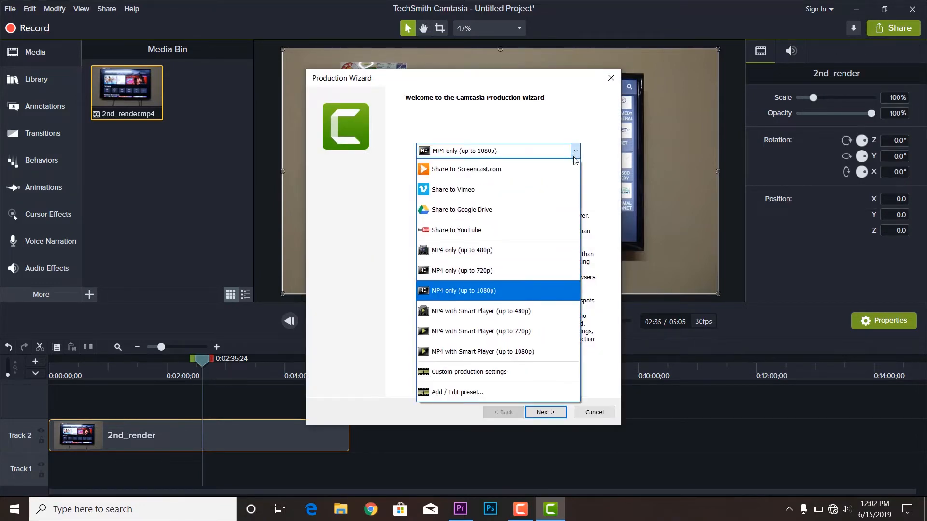
left_click(463, 291)
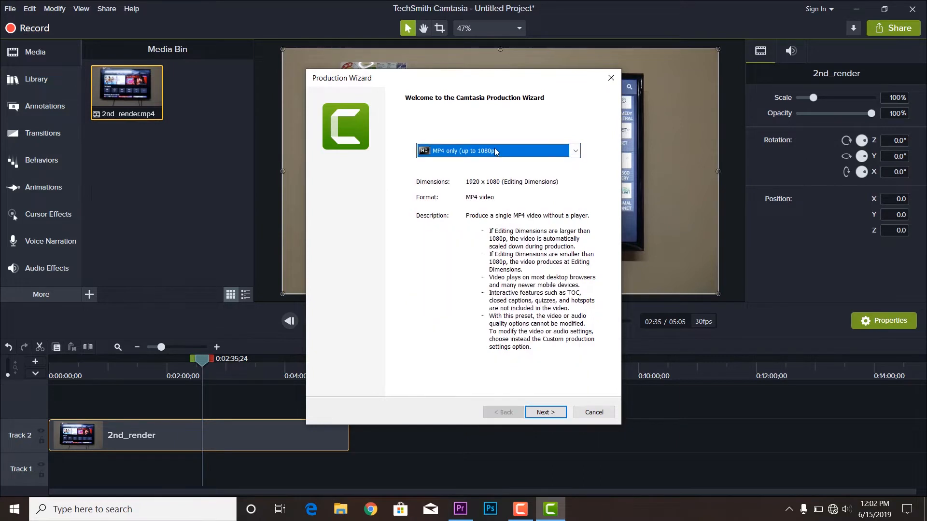
left_click(544, 411)
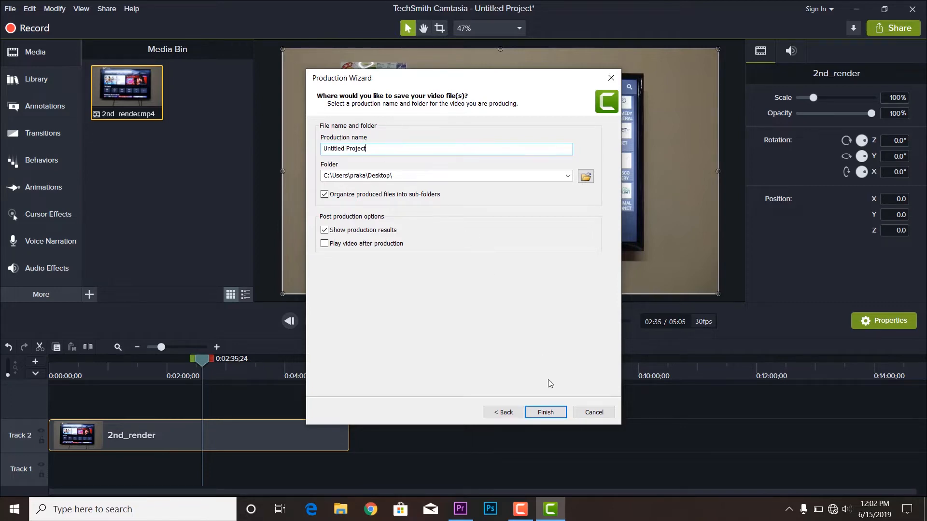
left_click(544, 411)
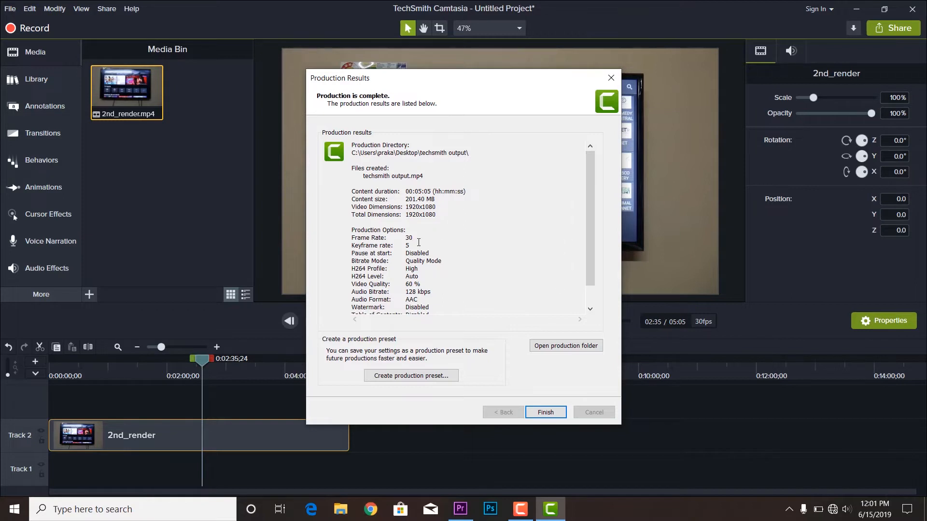
Review the 30 fps production options, close the results, and bring Premiere Pro forward.
left_click_drag(406, 237, 418, 299)
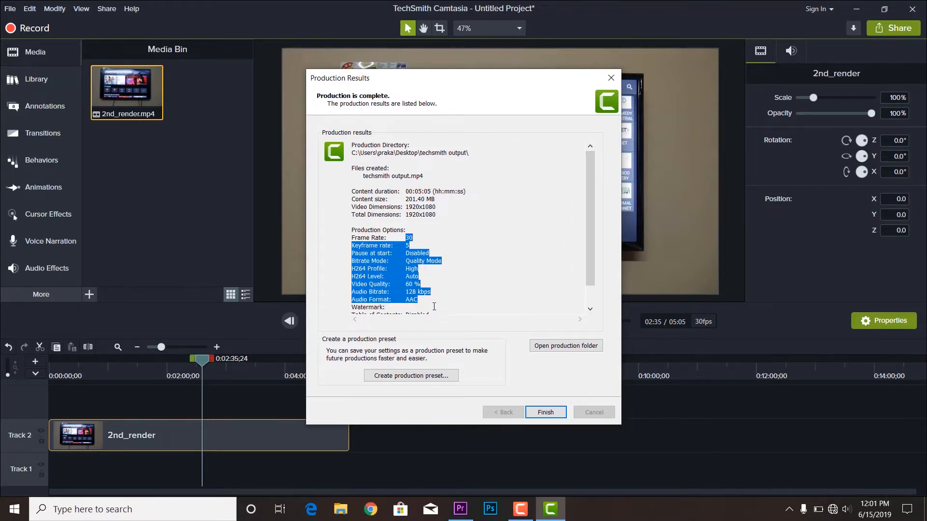
left_click(436, 214)
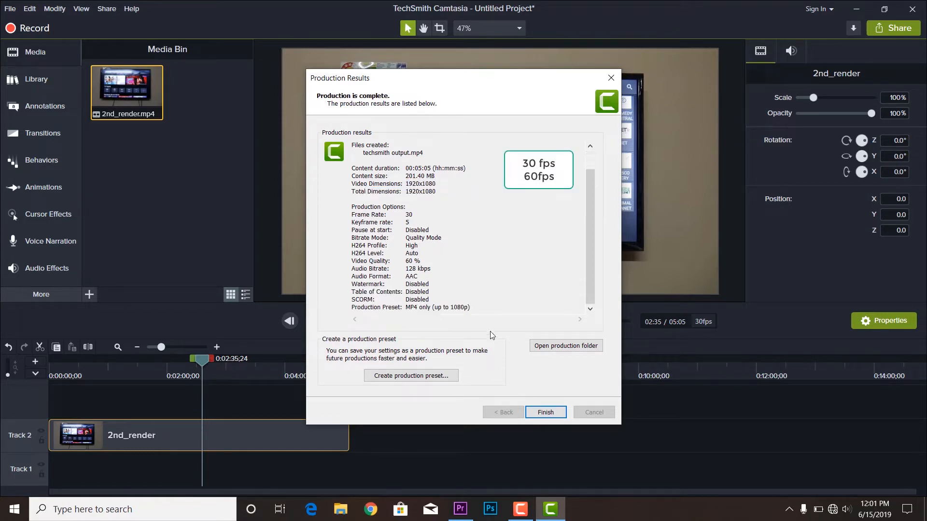
left_click(544, 412)
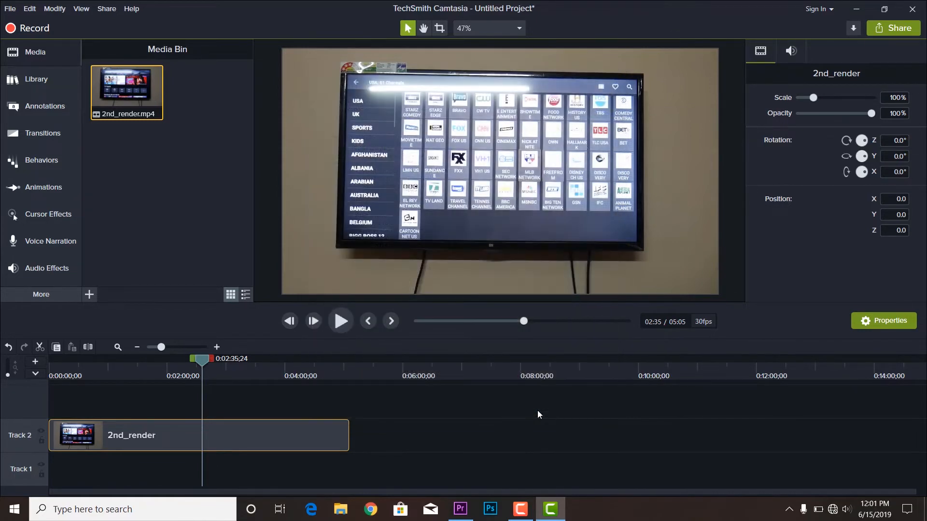
left_click(499, 172)
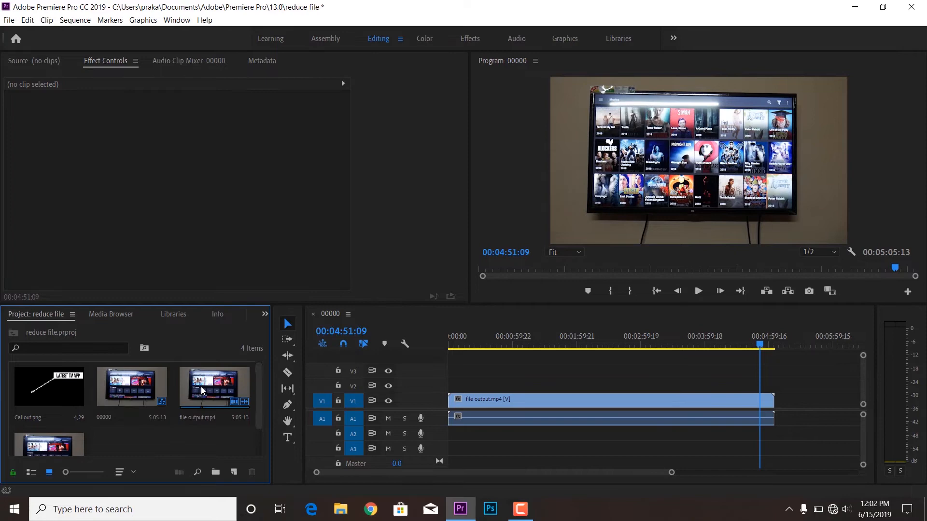
right_click(214, 388)
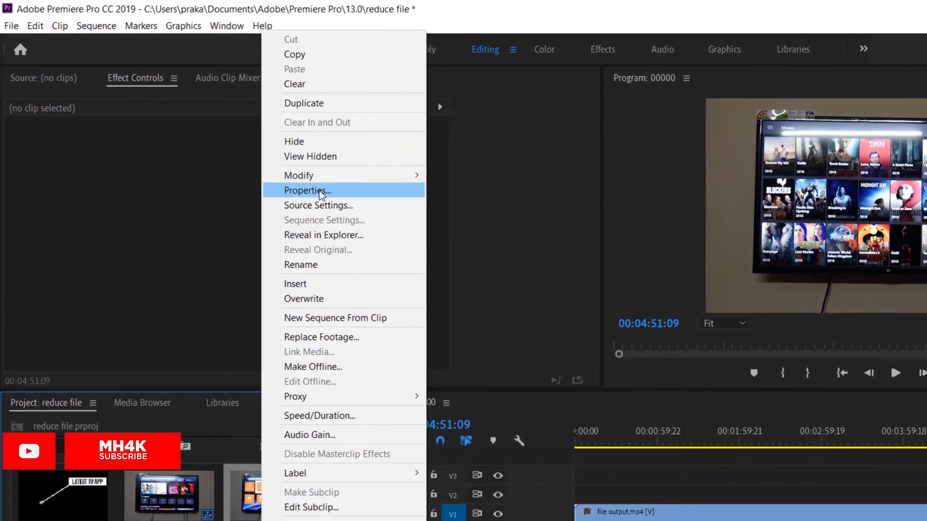
left_click(307, 191)
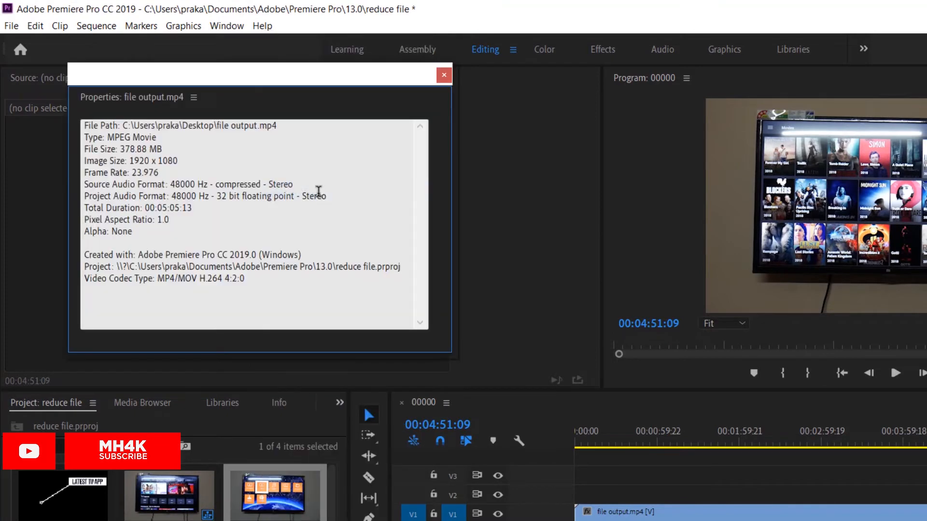
double_click(141, 149)
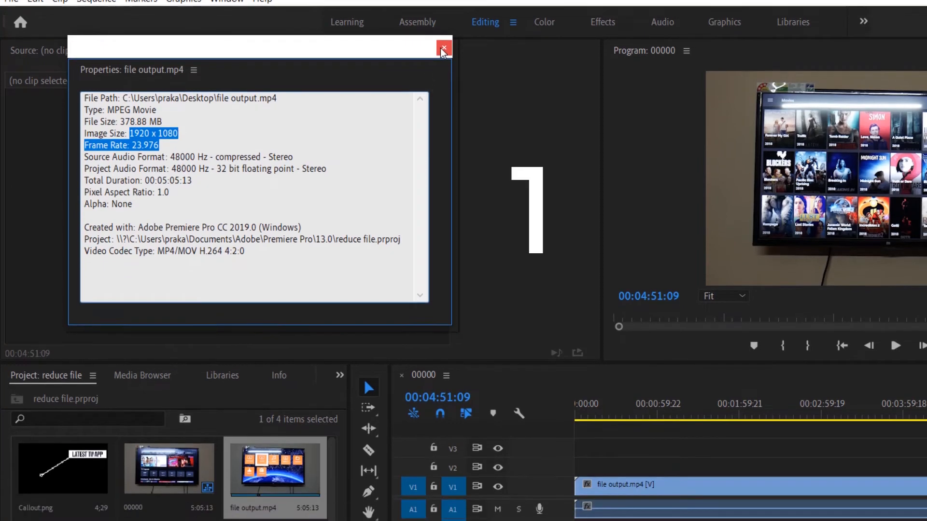
left_click(443, 48)
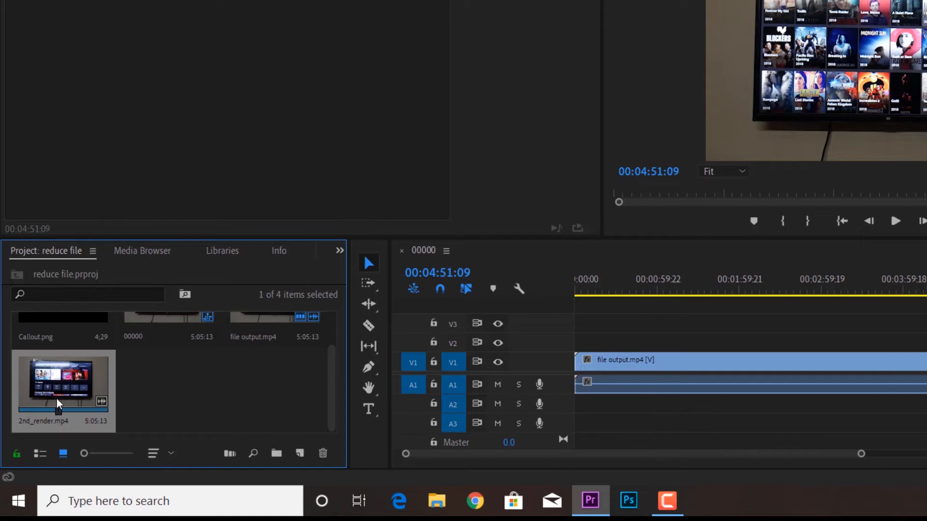
right_click(62, 384)
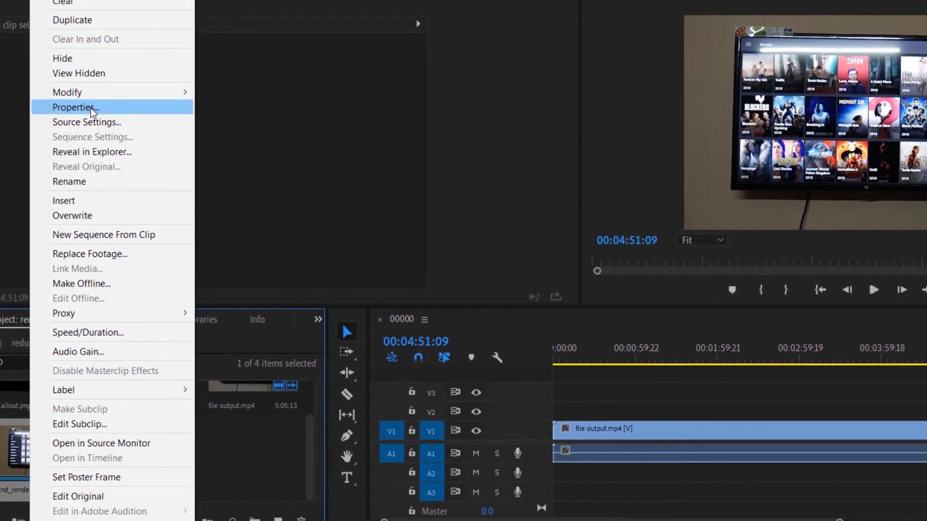
left_click(76, 108)
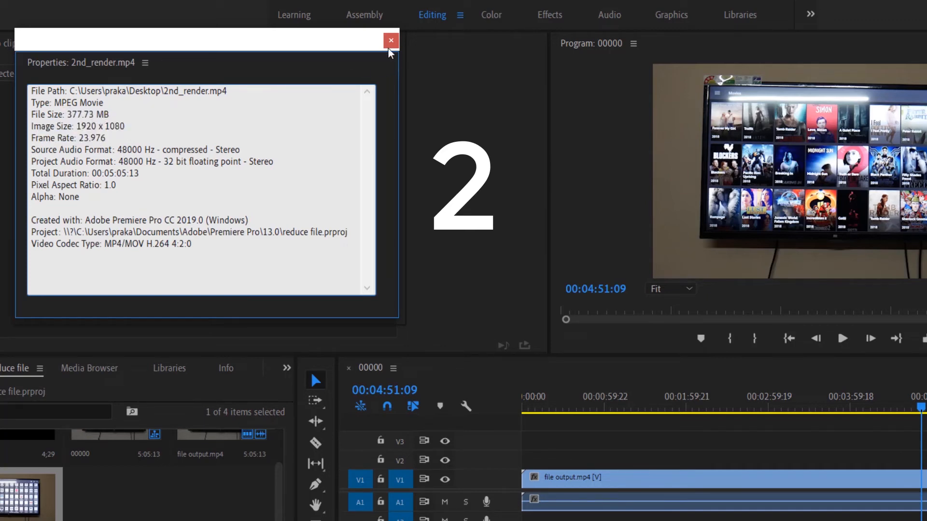
left_click(390, 40)
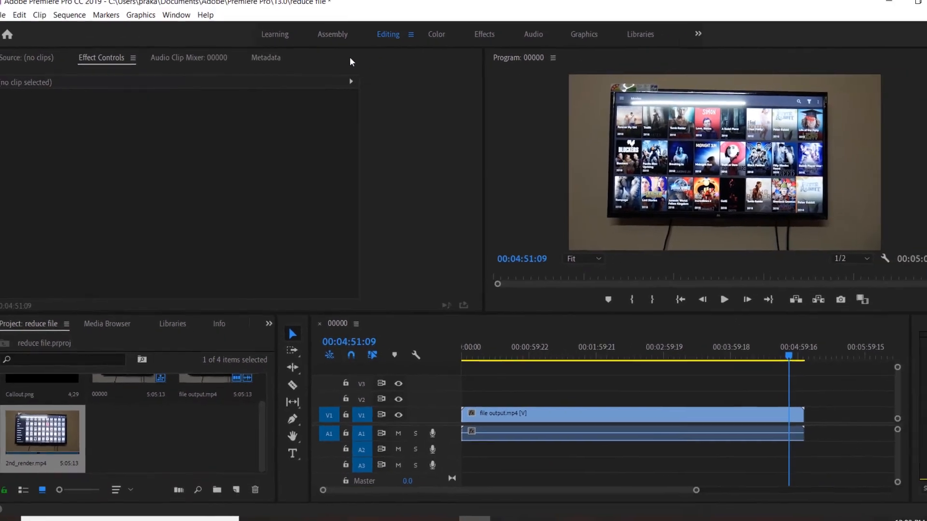
left_click(886, 3)
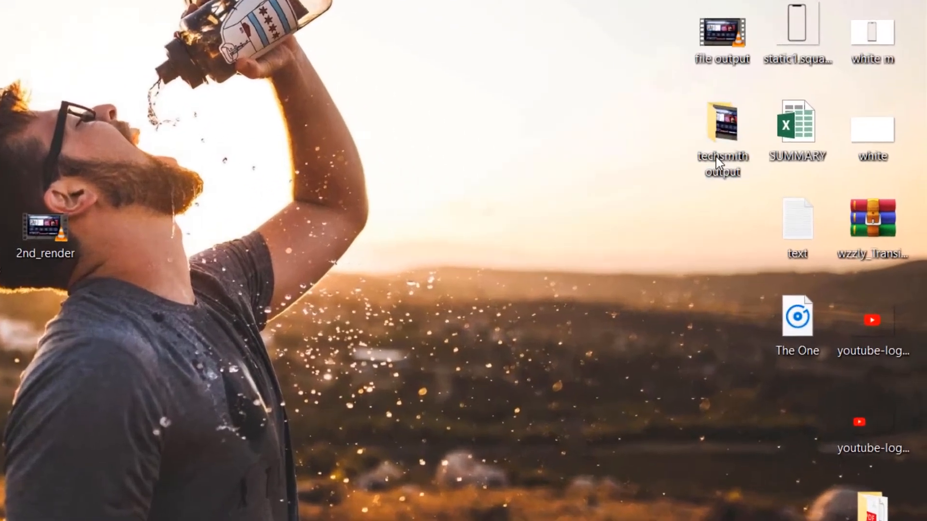
Open the techsmith output folder and bring techsmith output.mp4 into the Premiere project.
double_click(721, 124)
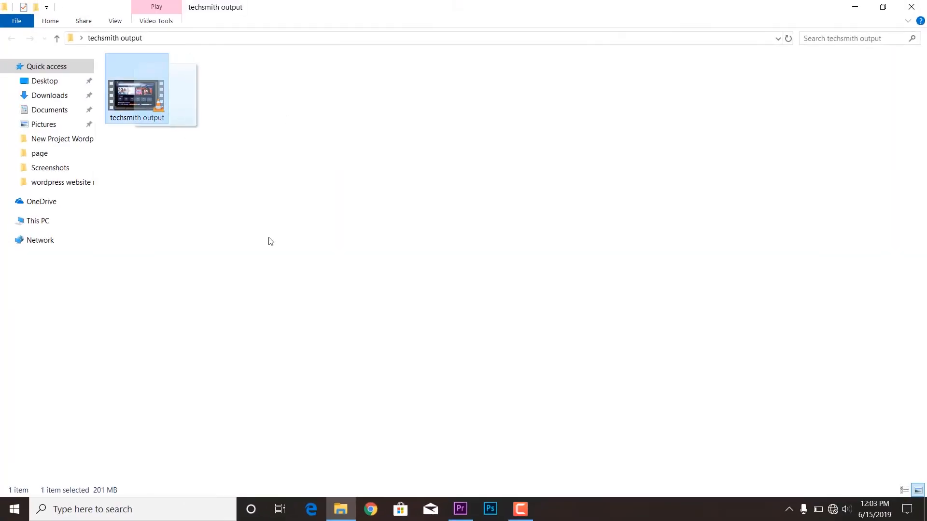
left_click(460, 509)
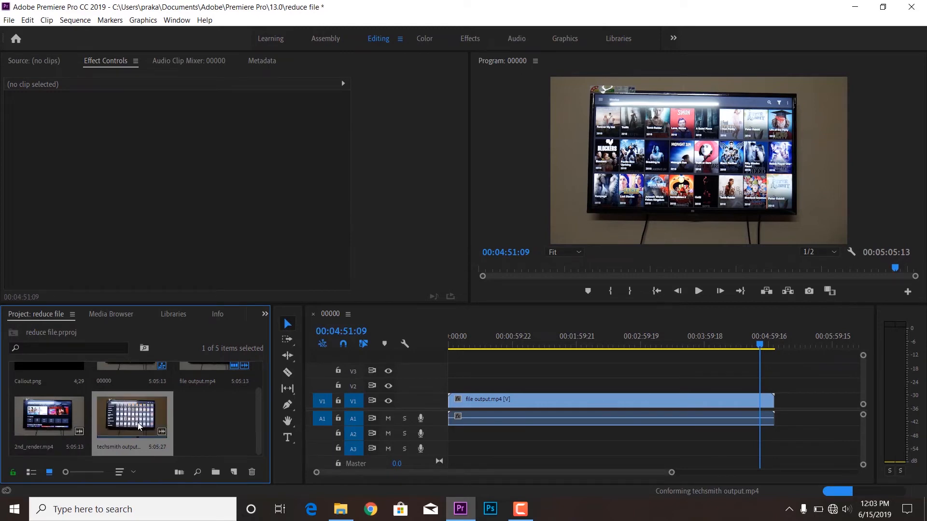
right_click(131, 414)
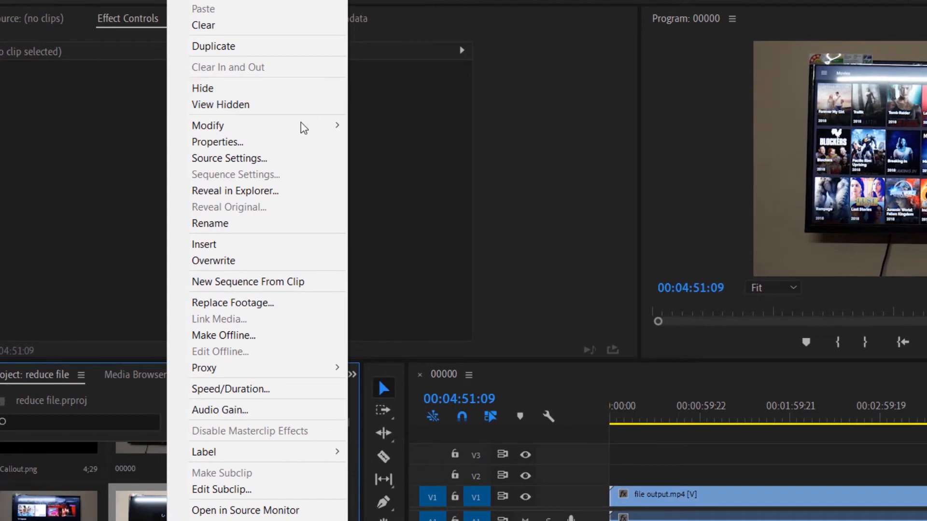
left_click(217, 142)
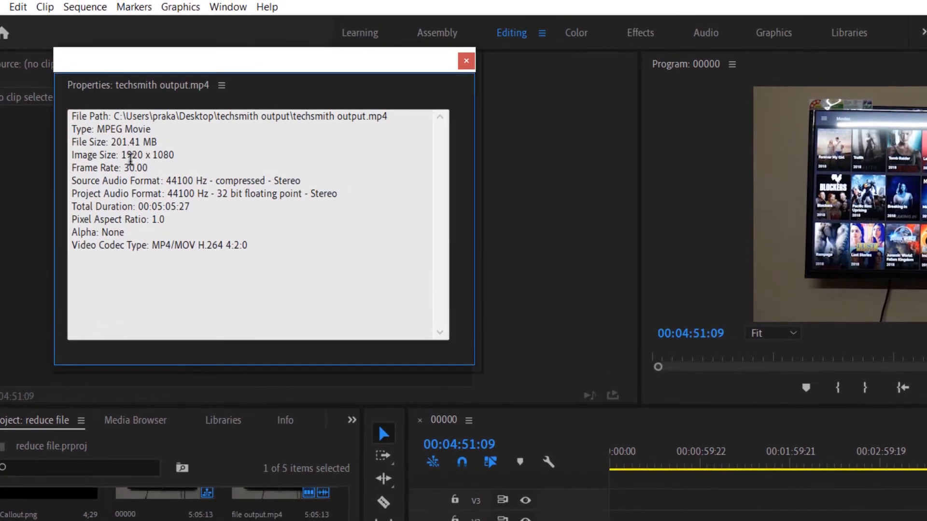
left_click_drag(118, 154, 149, 168)
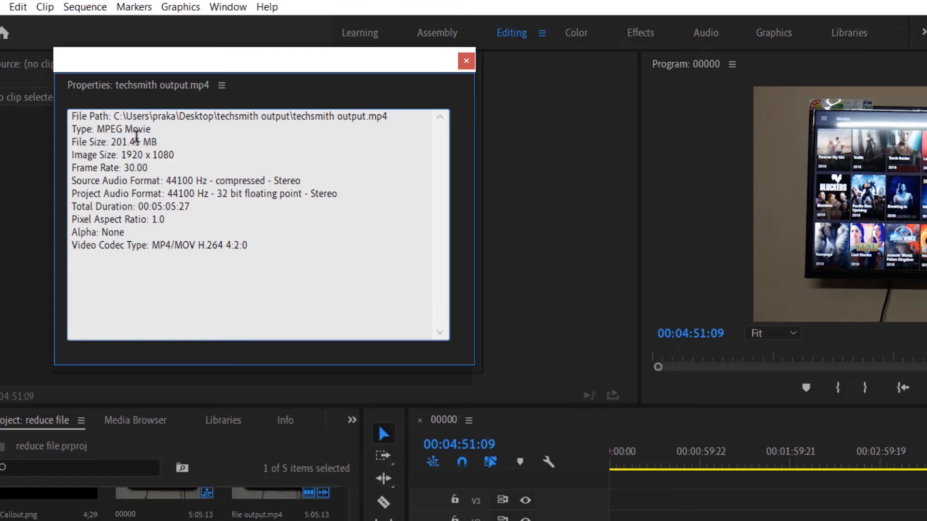
mouse_move(131, 216)
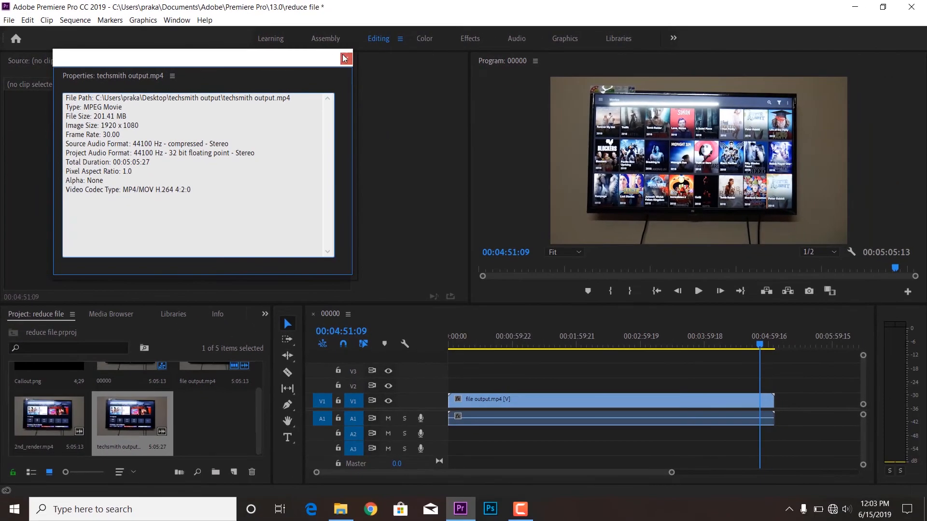
mouse_move(346, 58)
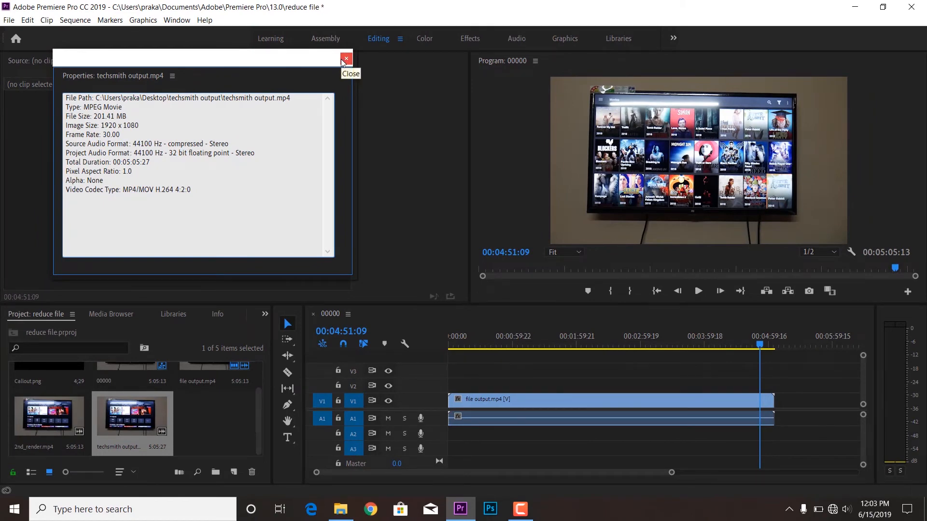
left_click(346, 59)
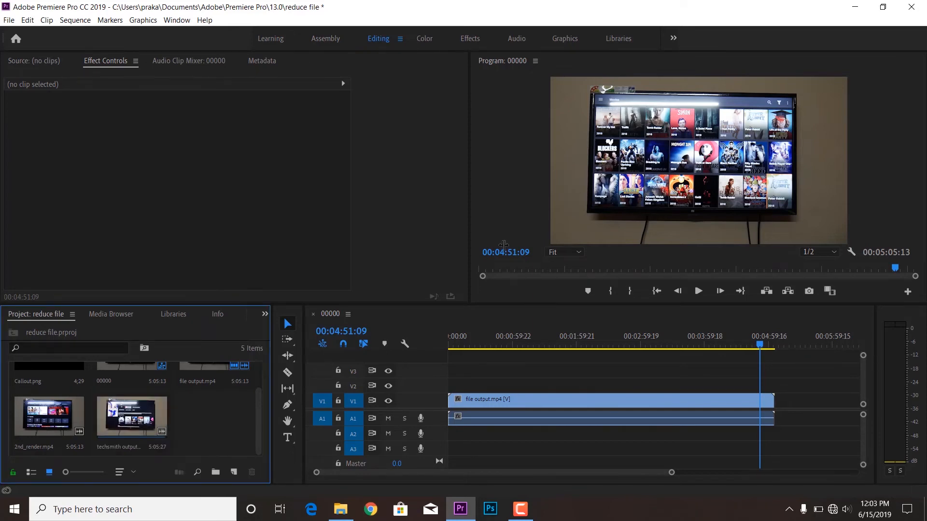
Play techsmith output.mp4 and 2nd_render.mp4 in VLC for comparison, then return to Premiere.
left_click(550, 509)
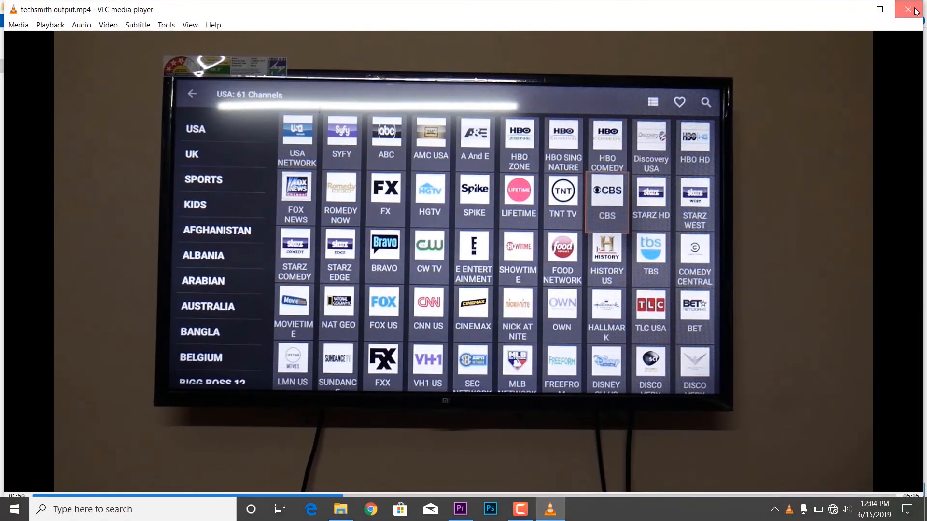
left_click(908, 9)
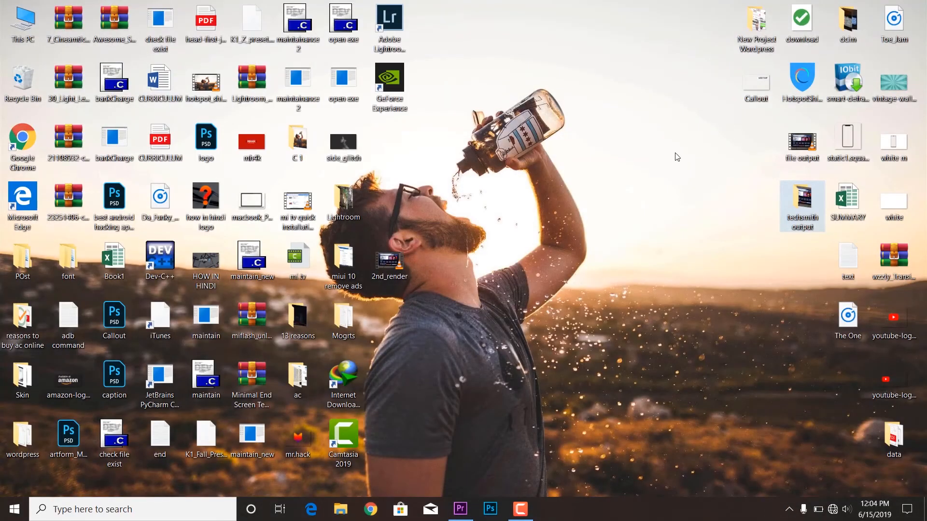
left_click(390, 261)
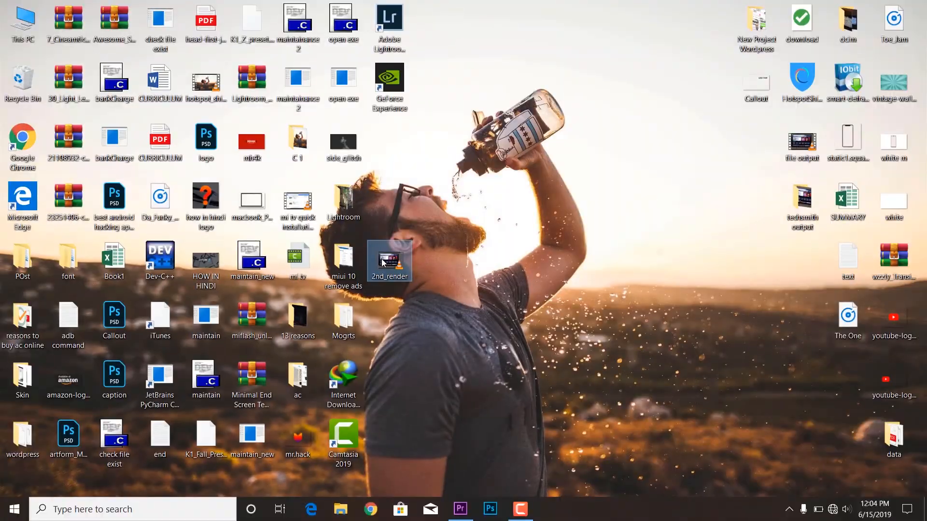
double_click(389, 259)
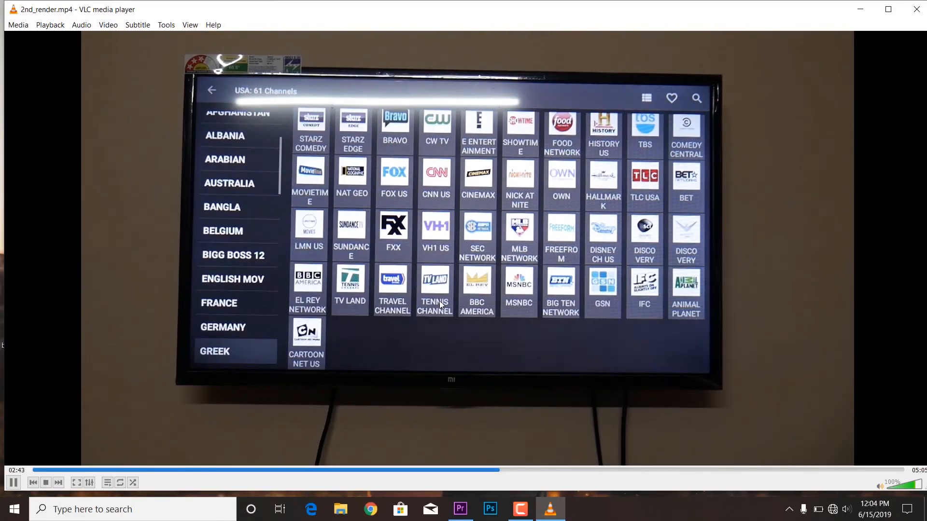
left_click(460, 508)
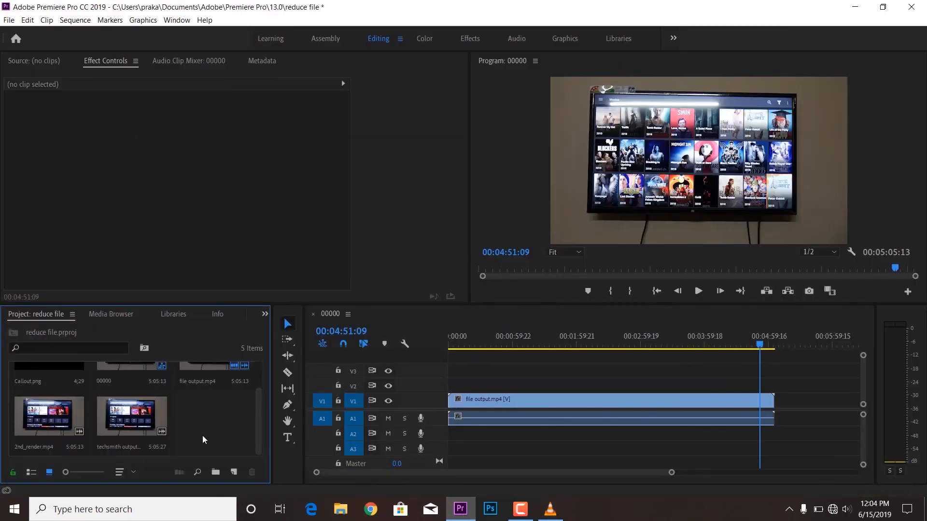